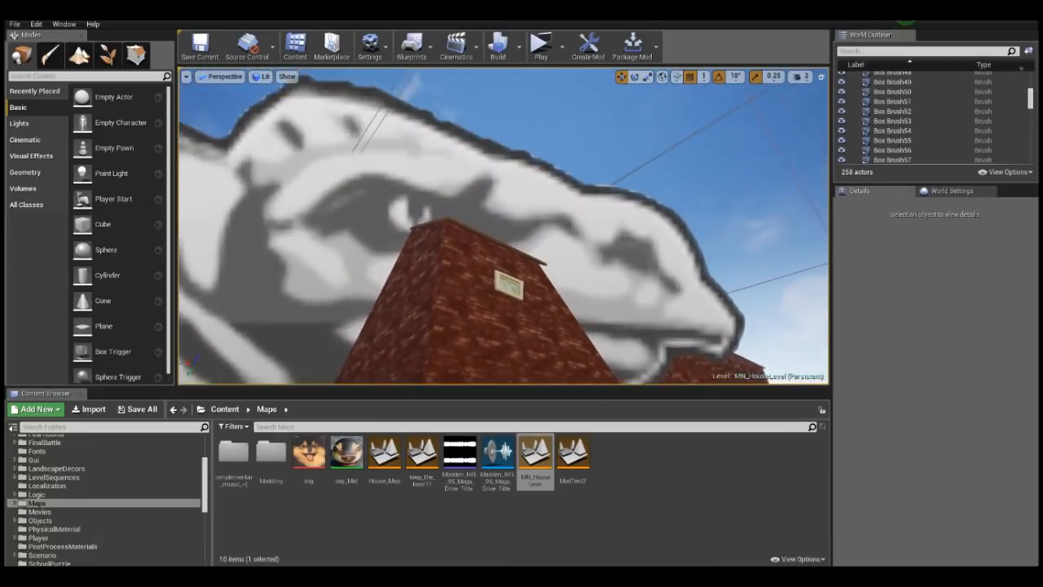
- Frame the front facade of the brick houses, showing porches, the red car and the lizard
left_click(902, 123)
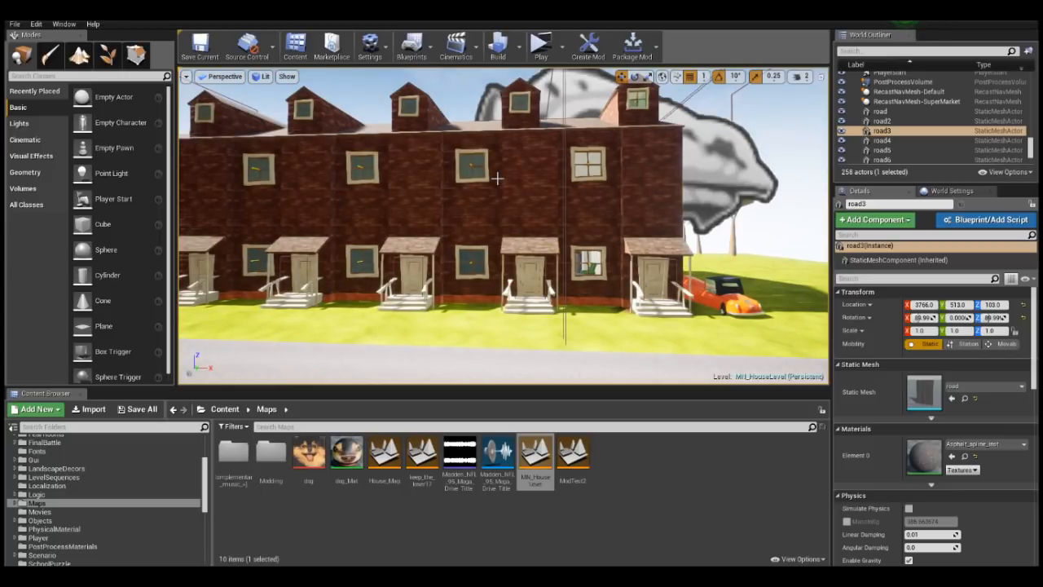
mouse_move(491, 147)
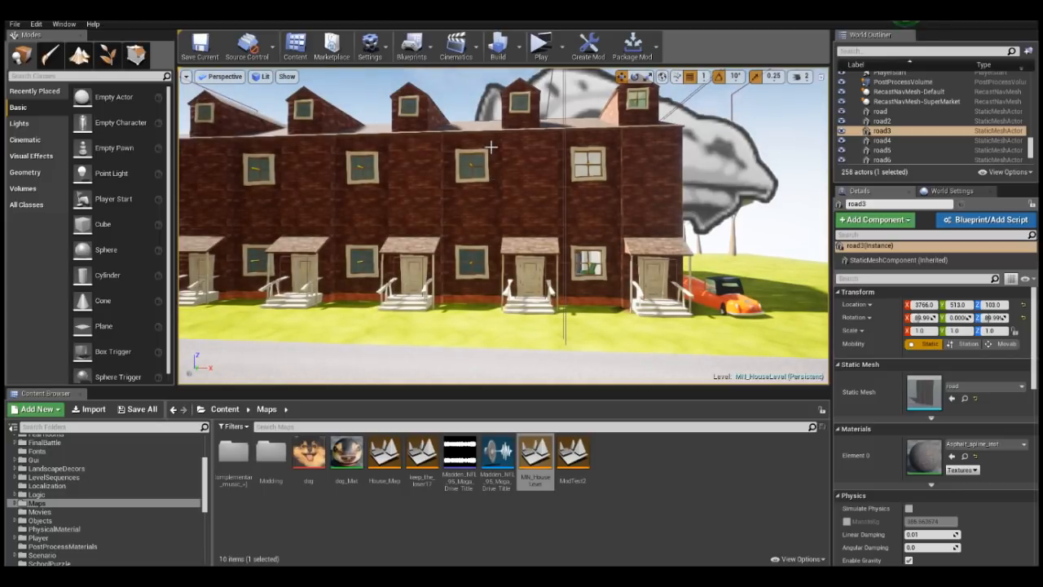